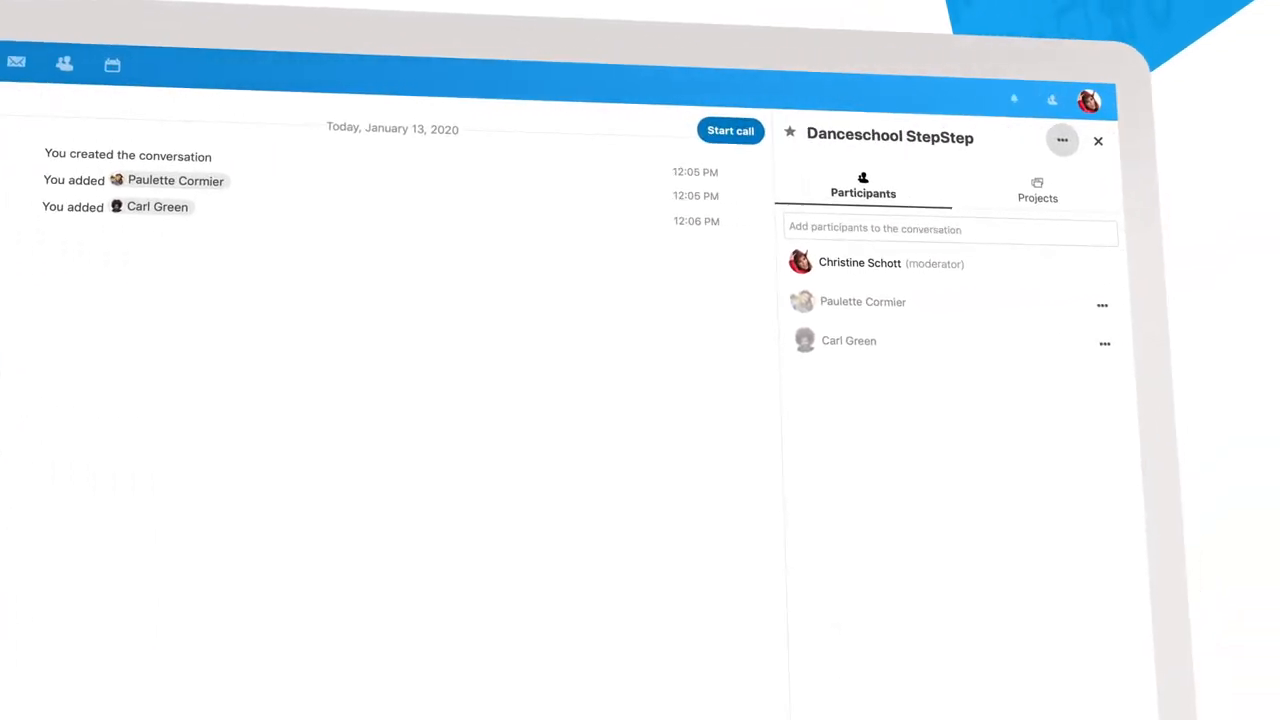
text(Mickey)
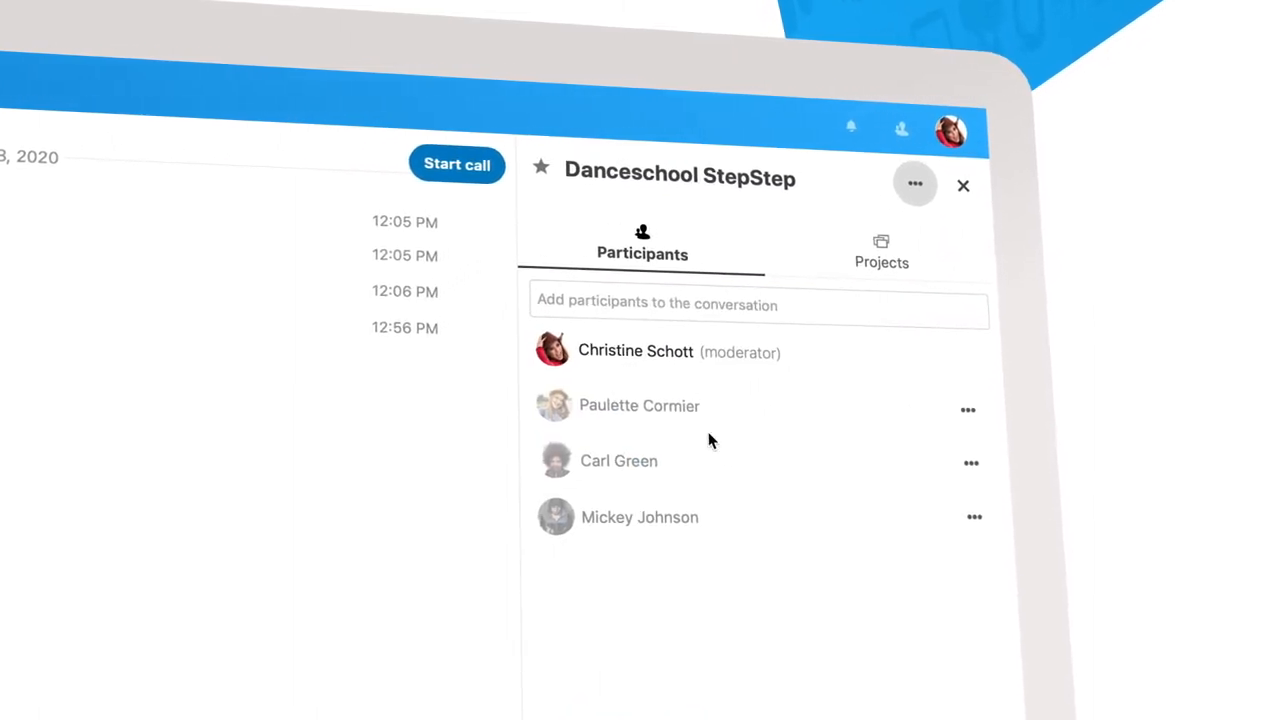
- Search 'Line' under Projects and link the conversation to Line Dance Project Texas
click(881, 252)
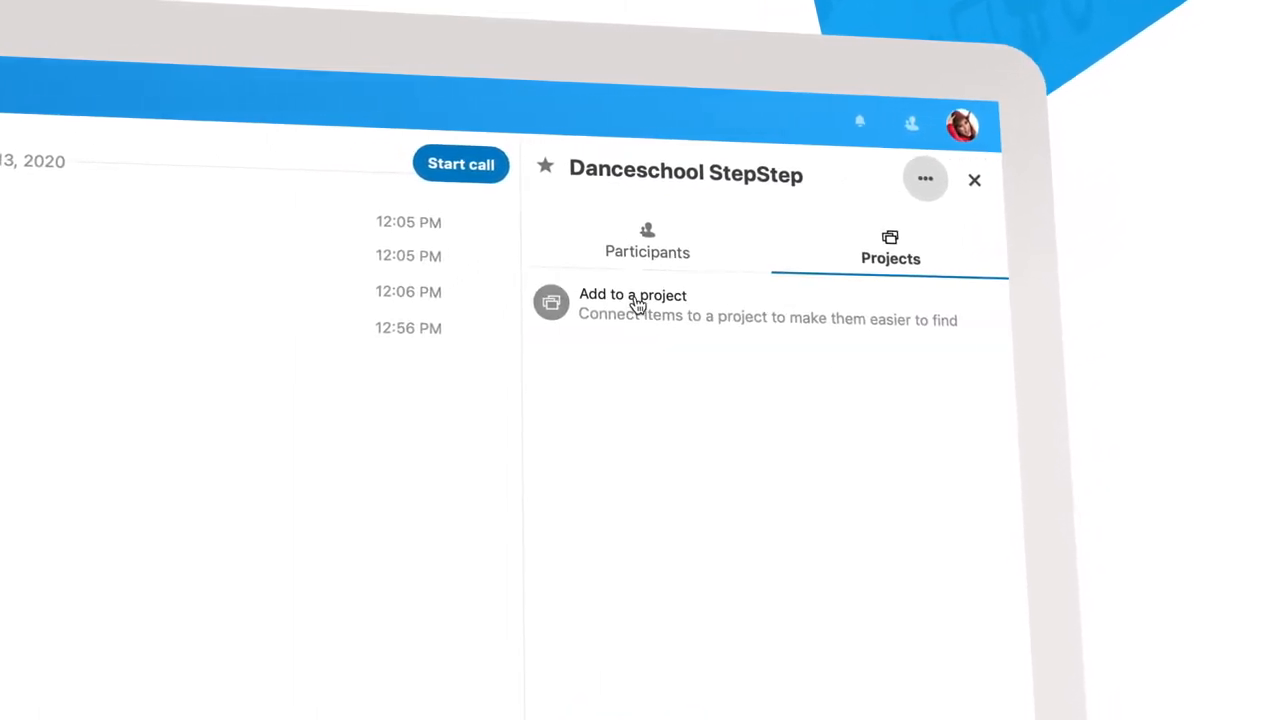
text(Line)
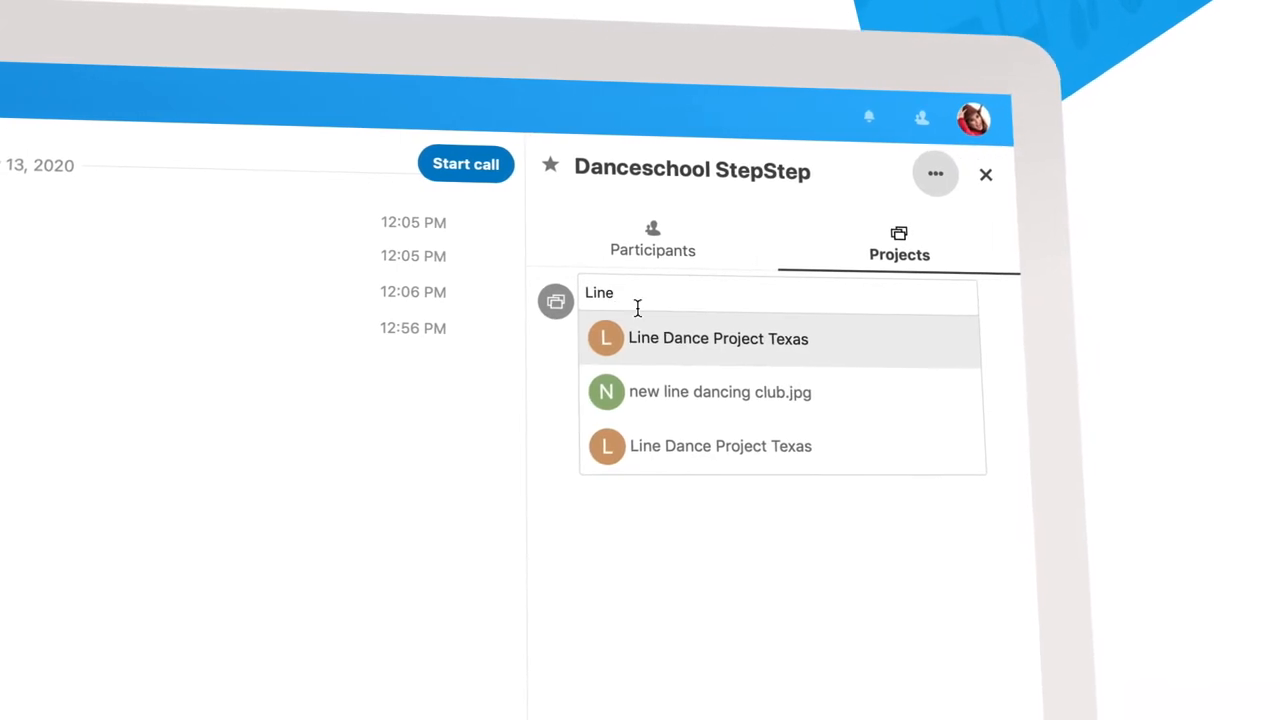
click(718, 338)
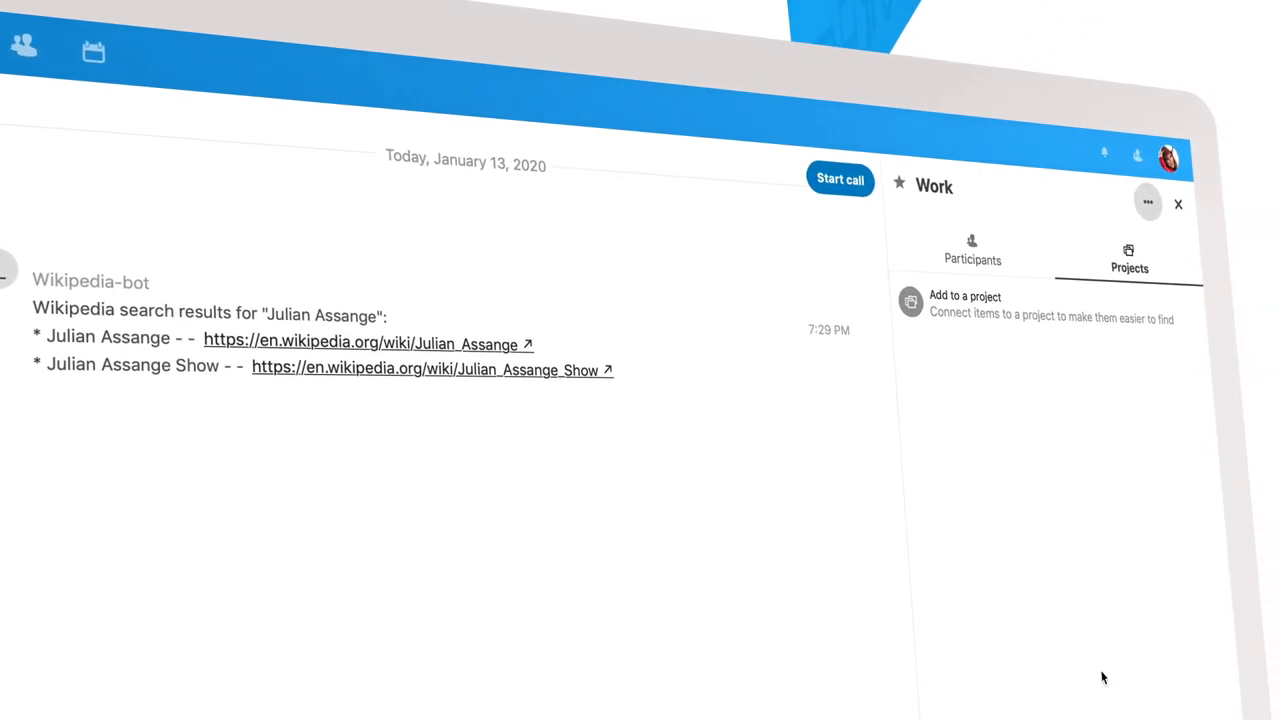
click(1149, 205)
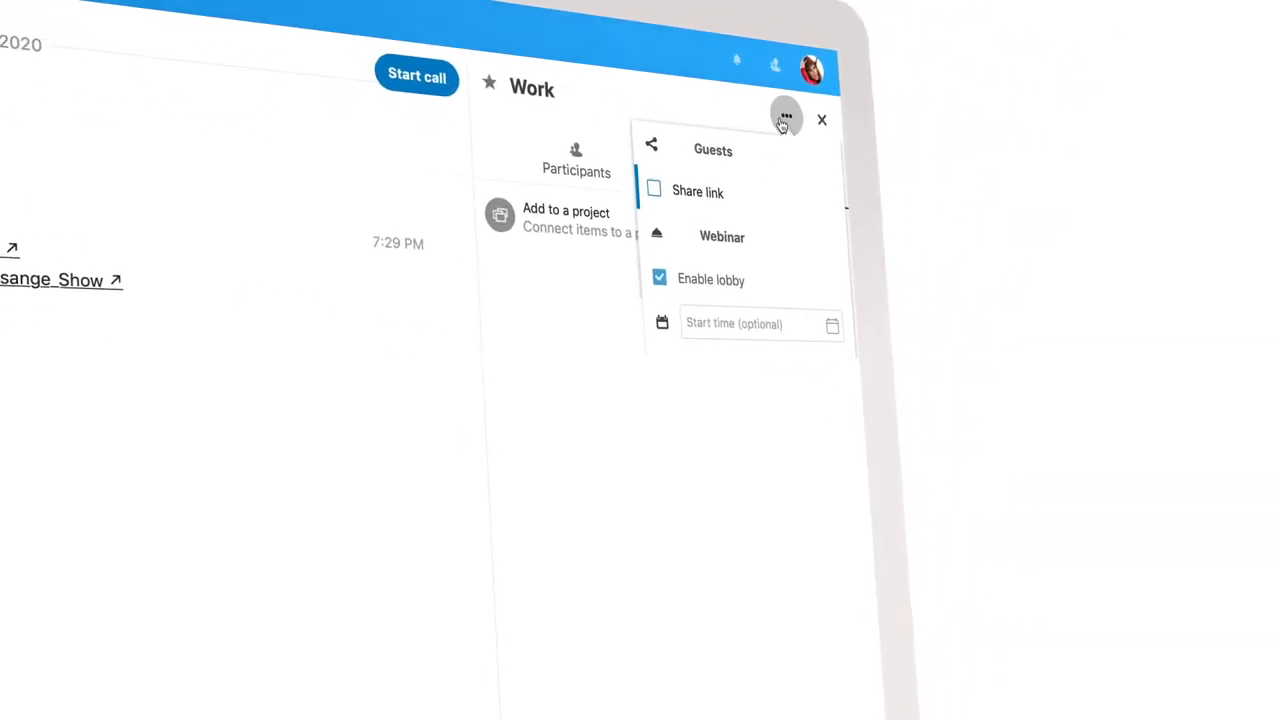
click(750, 324)
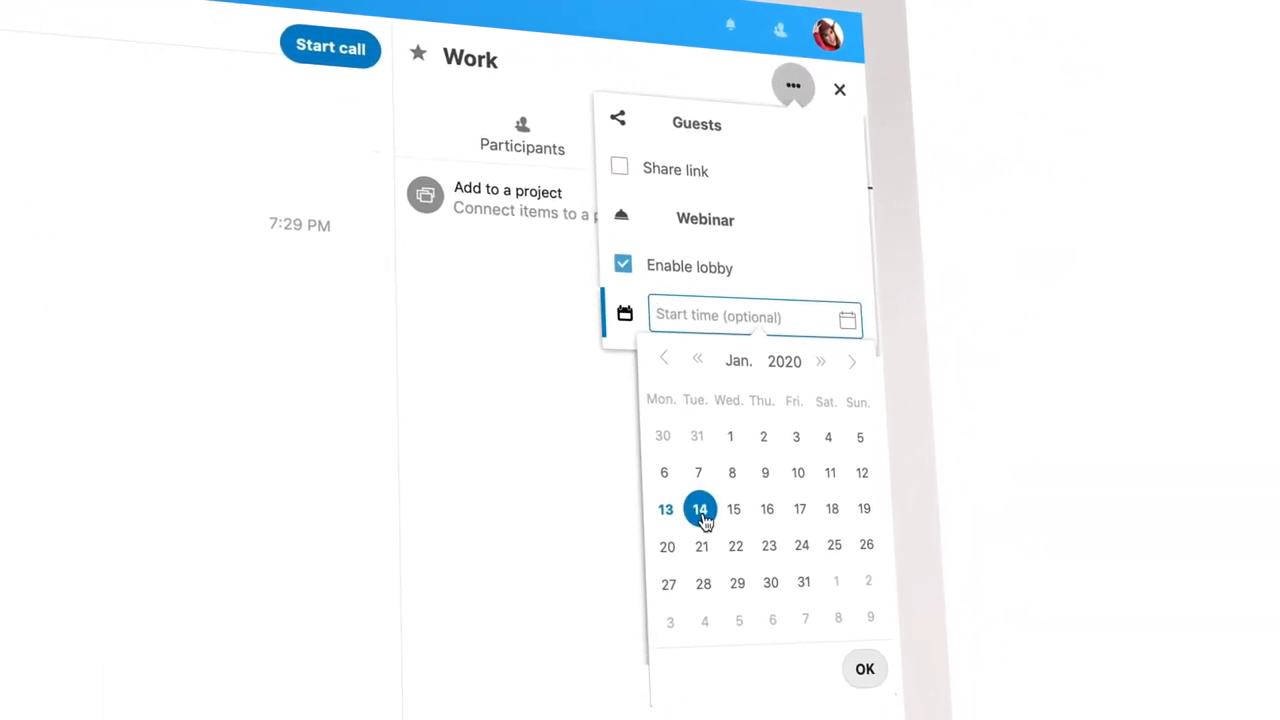
click(733, 509)
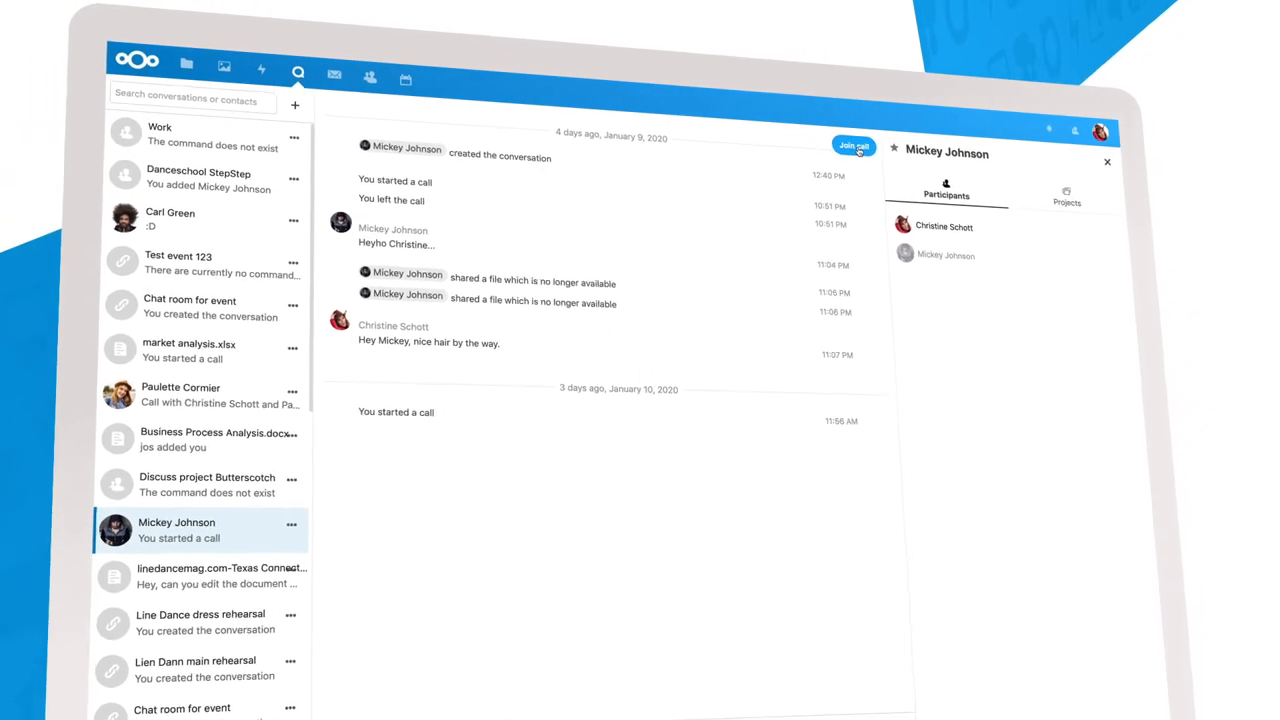
click(854, 143)
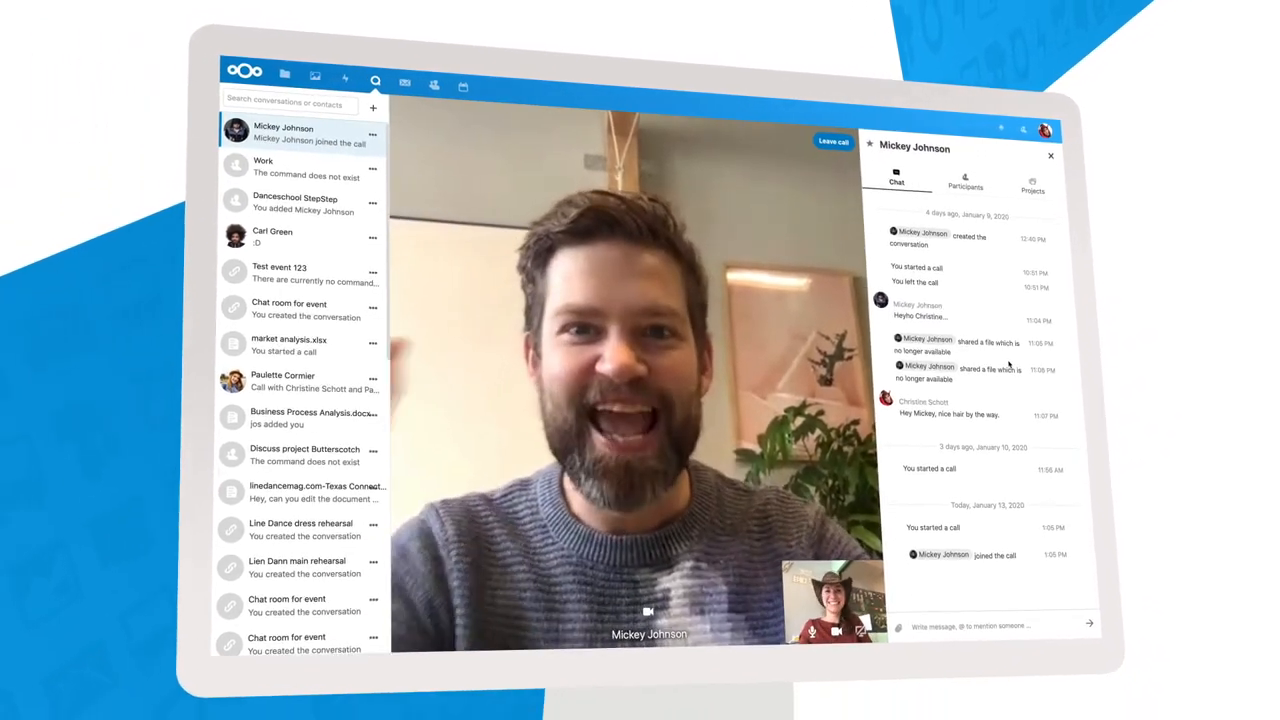